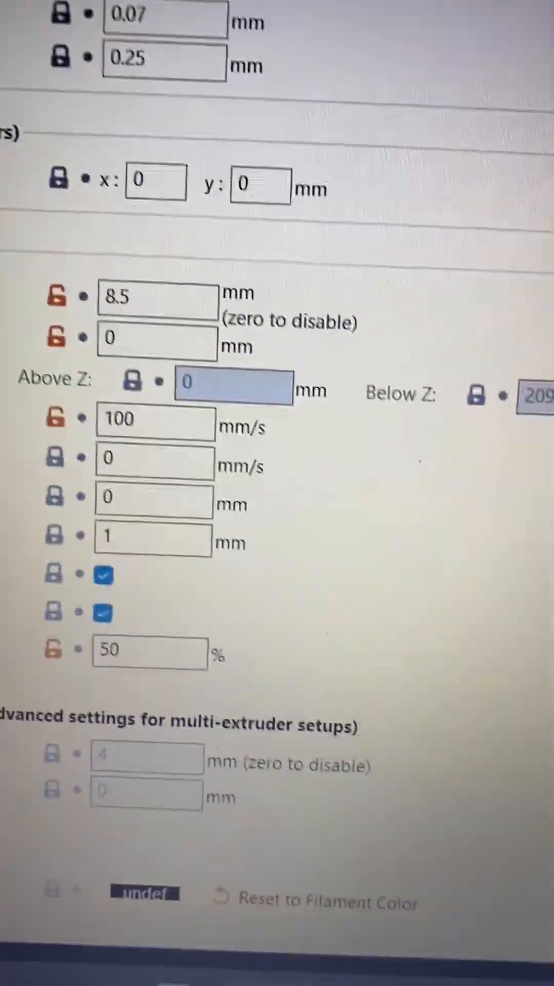
scroll(down, 3)
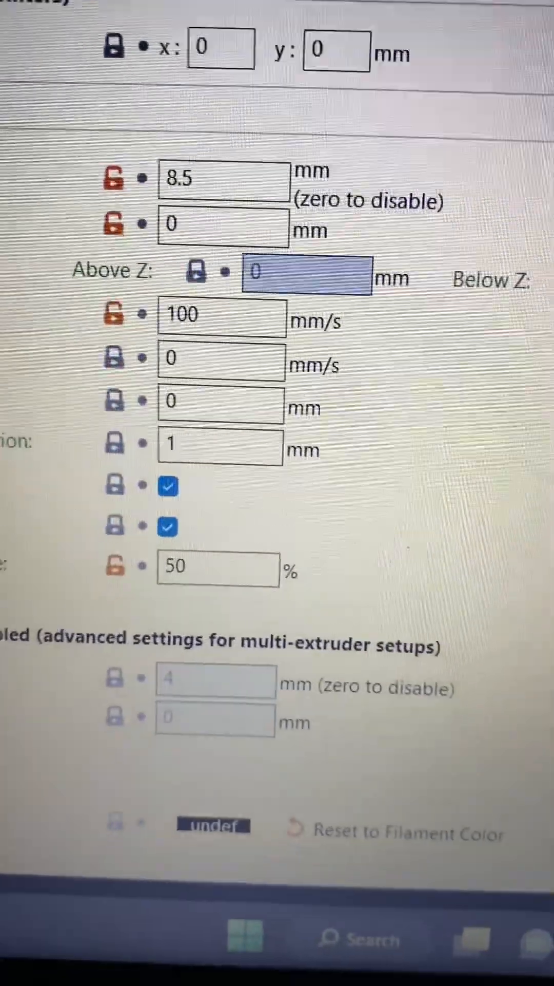
scroll(down, 3)
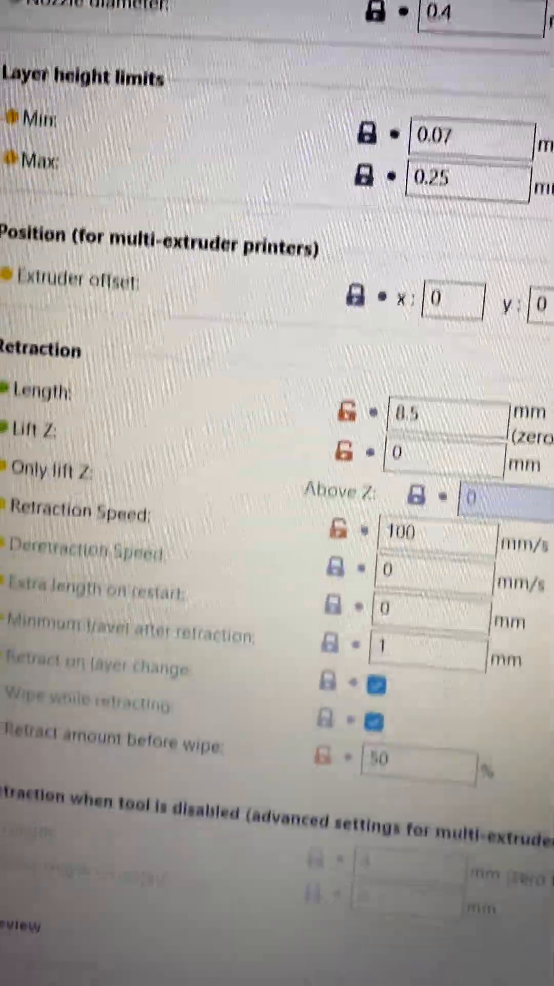
scroll(down, 3)
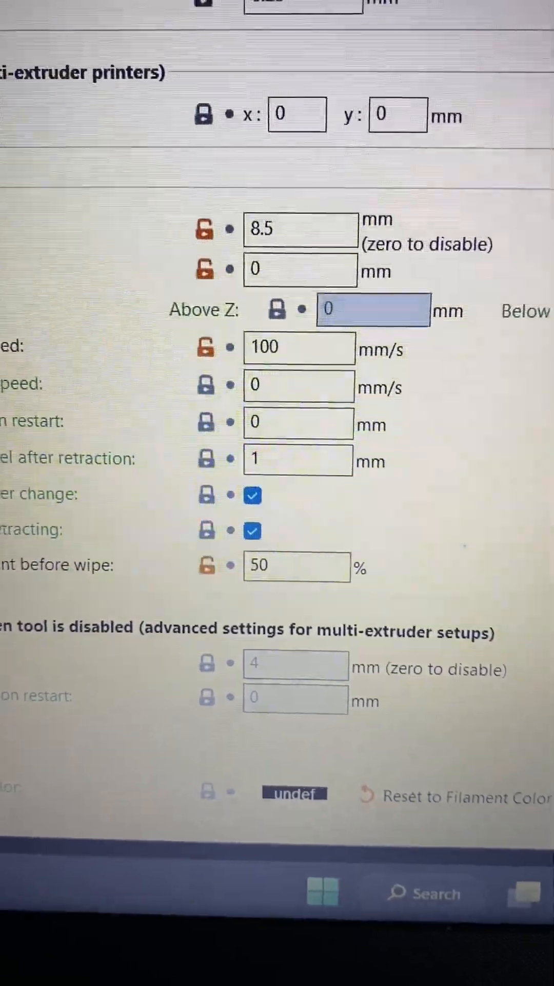
scroll(down, 3)
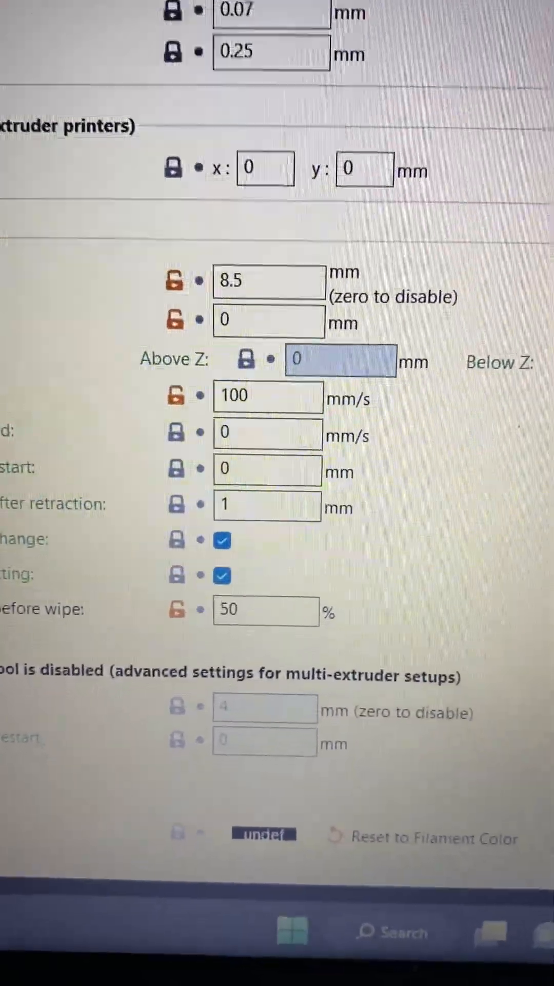
scroll(down, 3)
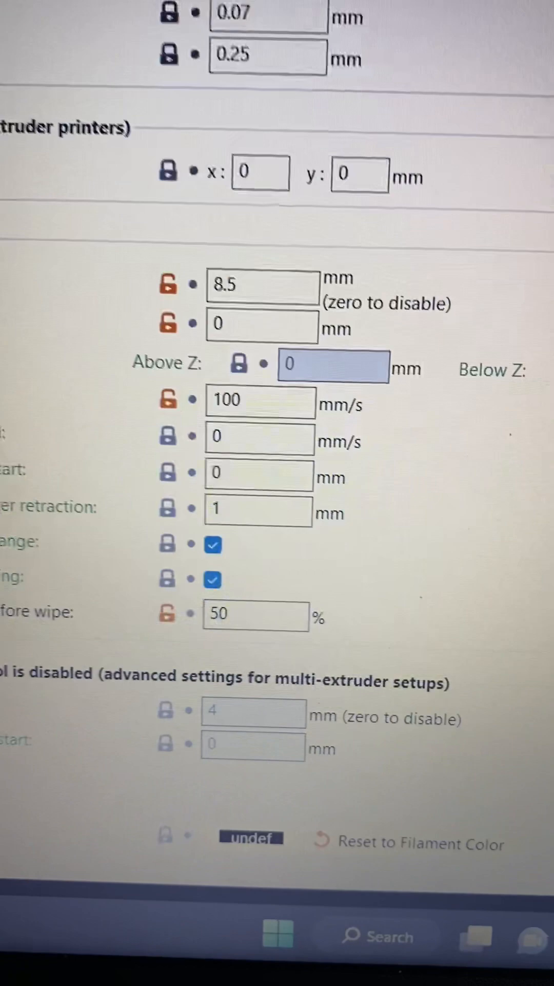
scroll(down, 3)
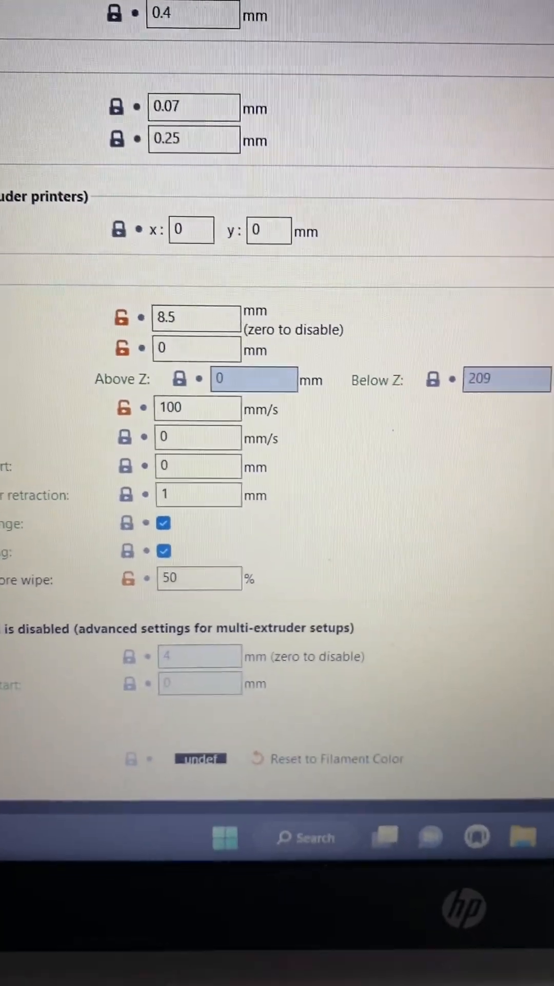
scroll(down, 3)
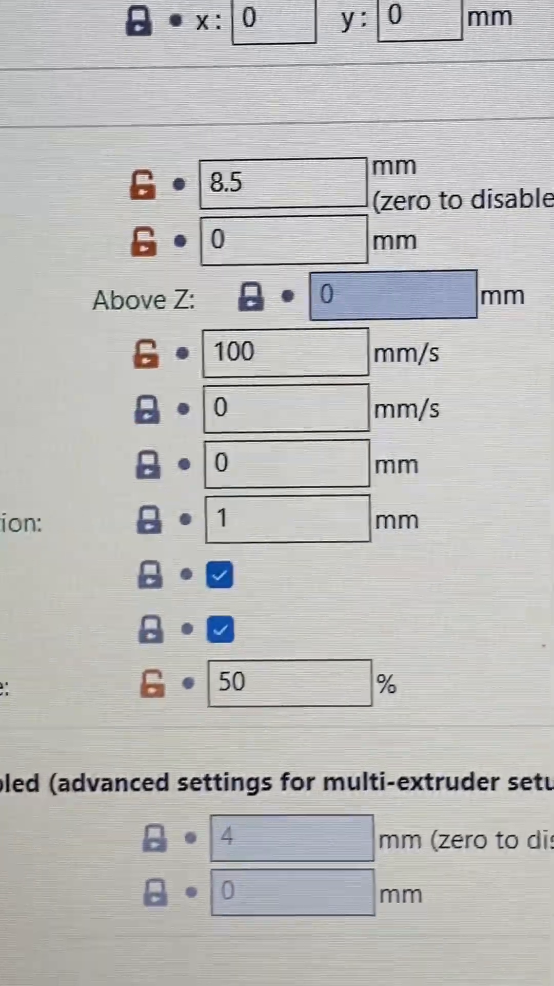
scroll(down, 3)
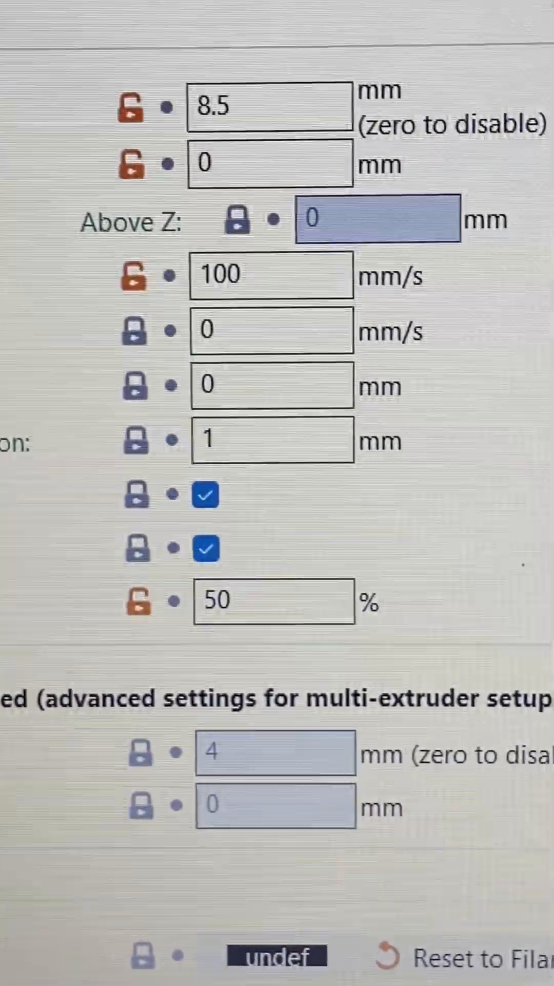
scroll(down, 3)
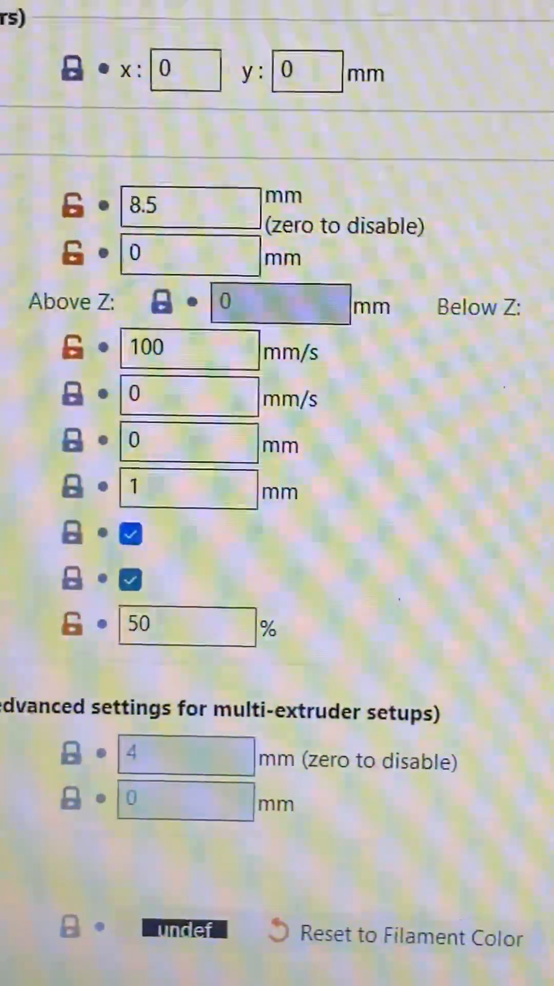
scroll(down, 3)
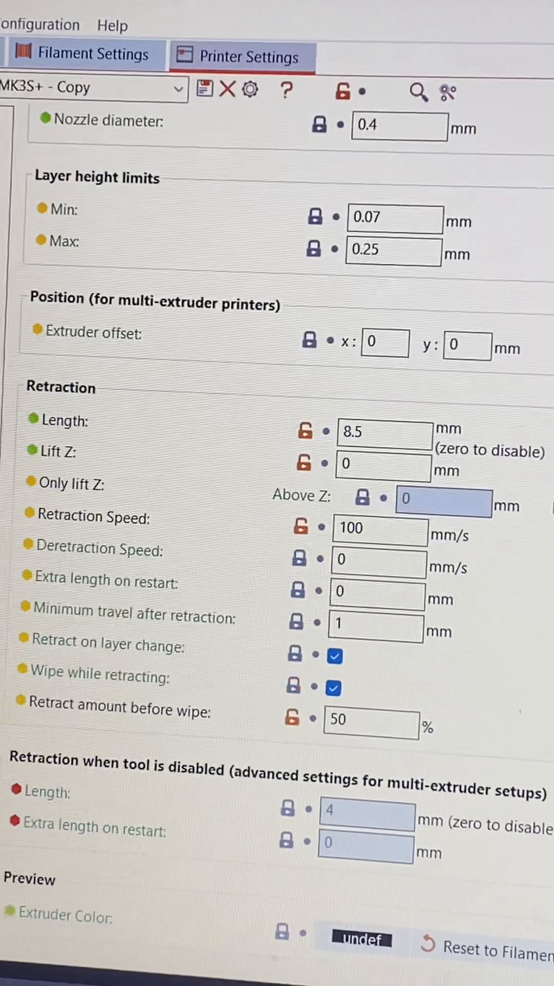
scroll(down, 3)
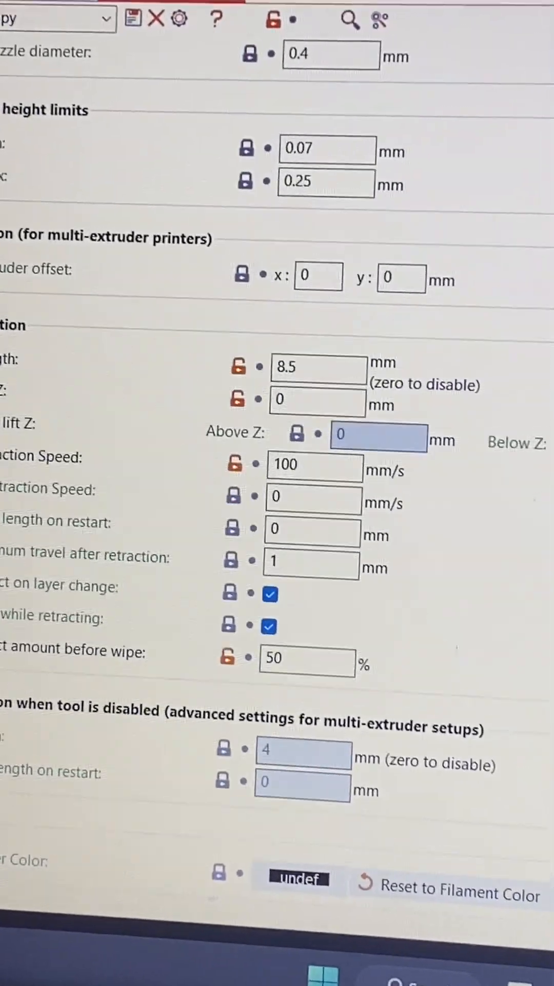